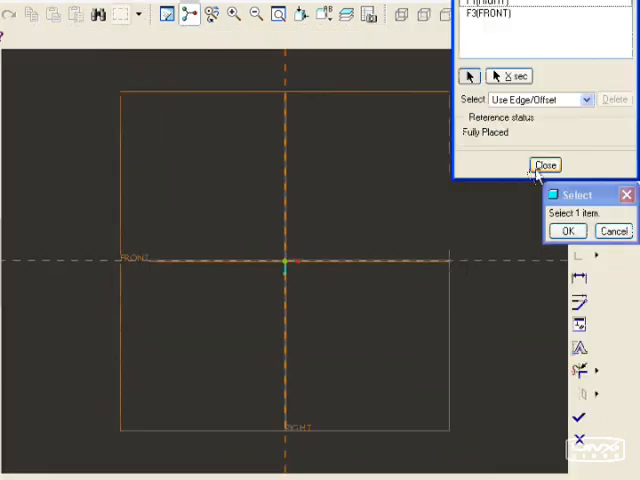
Sketch two concentric circles at the origin, dimension their diameters, and extrude a hollow cylinder.
left_click(567, 230)
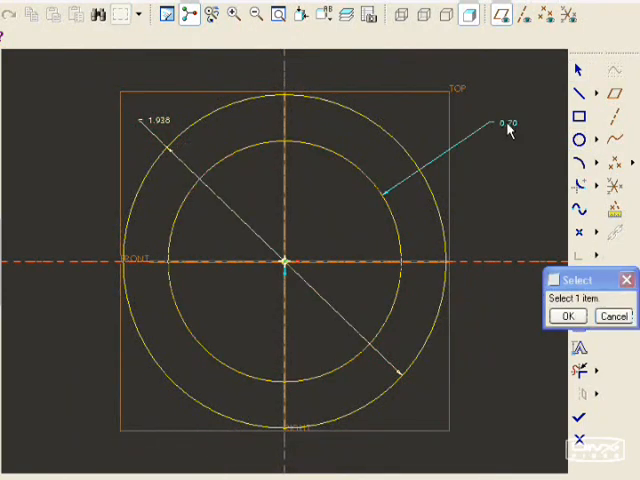
left_click(567, 316)
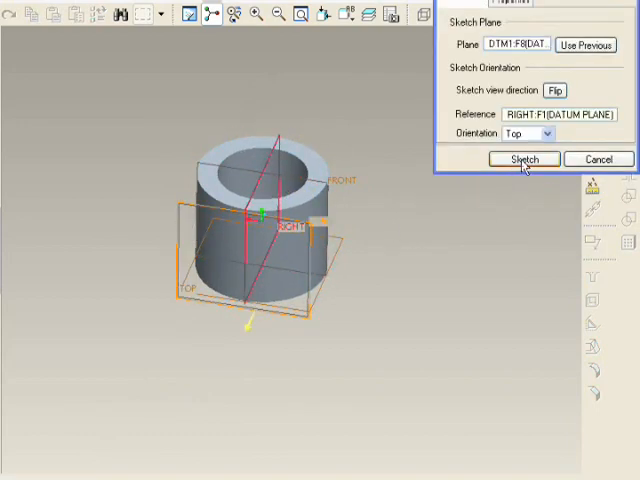
Sketch a circle centred on the origin of datum plane DTM1, referenced to RIGHT.
left_click(523, 159)
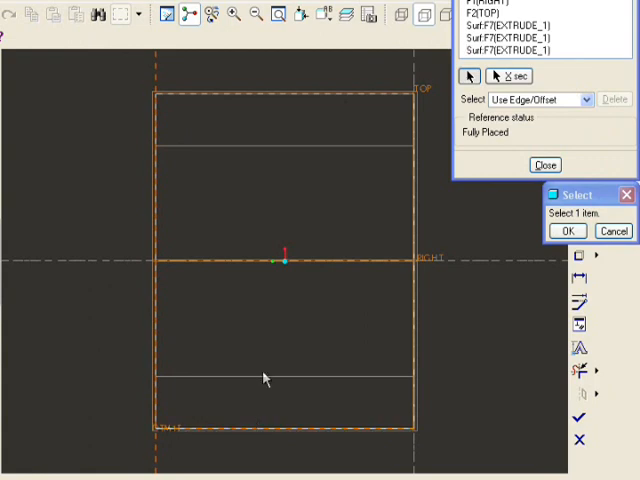
left_click(569, 231)
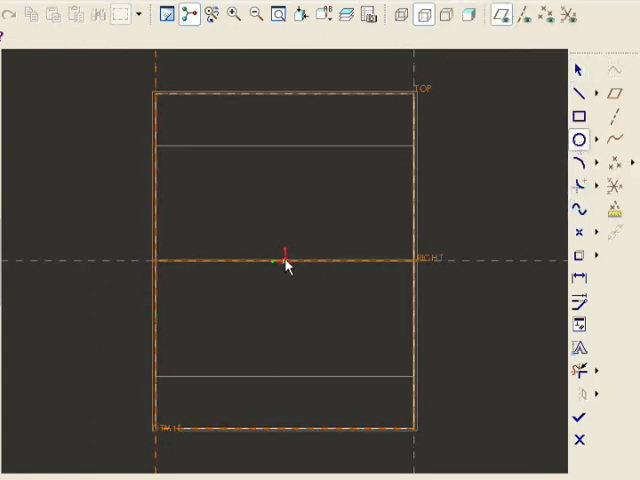
left_click_drag(285, 262, 355, 262)
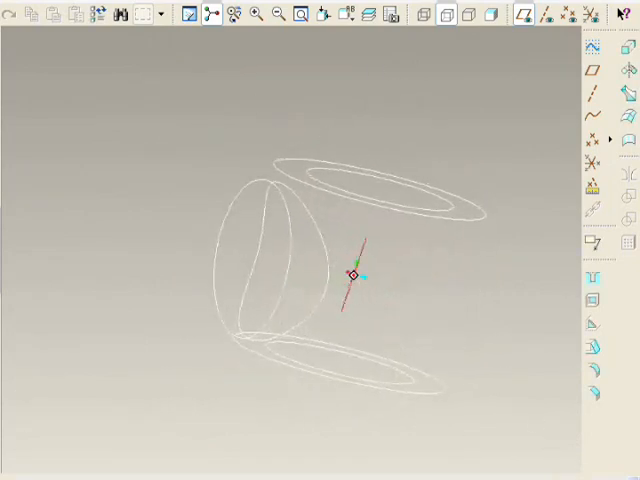
Extrude the cross cylinder, then extrude the holed flanges and bosses.
left_click(494, 14)
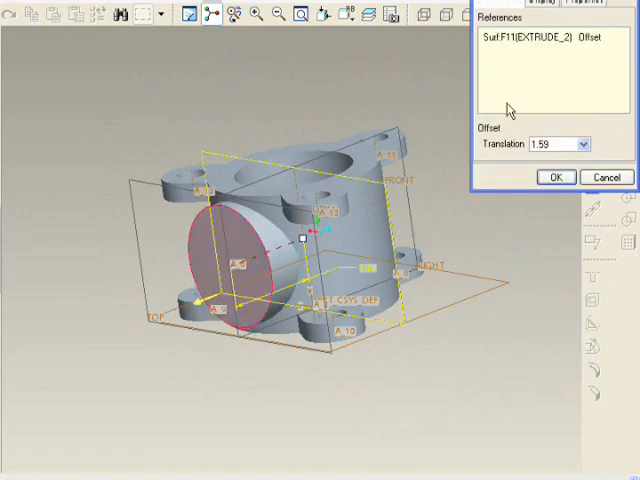
Offset a datum plane 1.59 from the cross cylinder face, then extrude flange, bore and bolt holes.
left_click(552, 176)
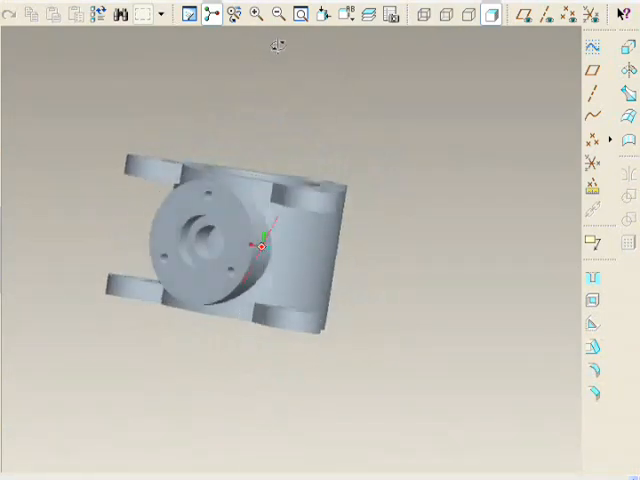
Spin the finished housing to view another side, then show the credits slide.
left_click_drag(278, 47, 350, 368)
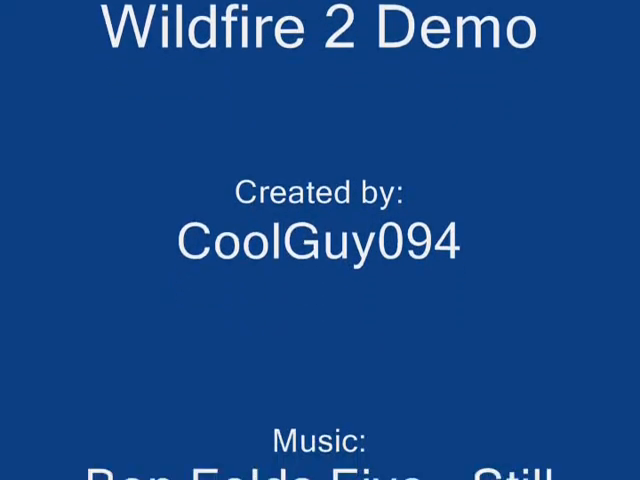
scroll("down", 3)
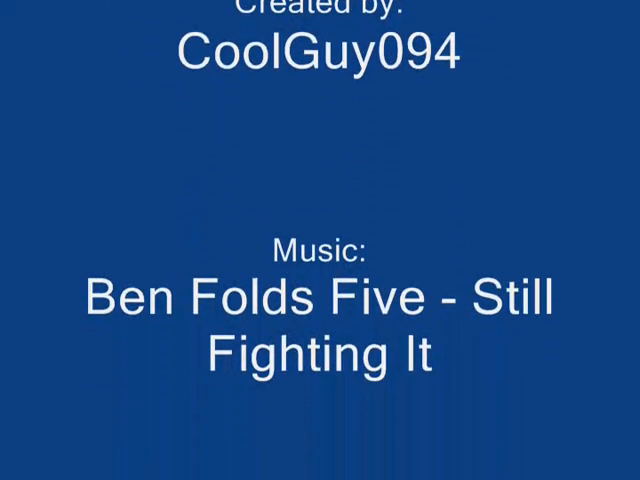